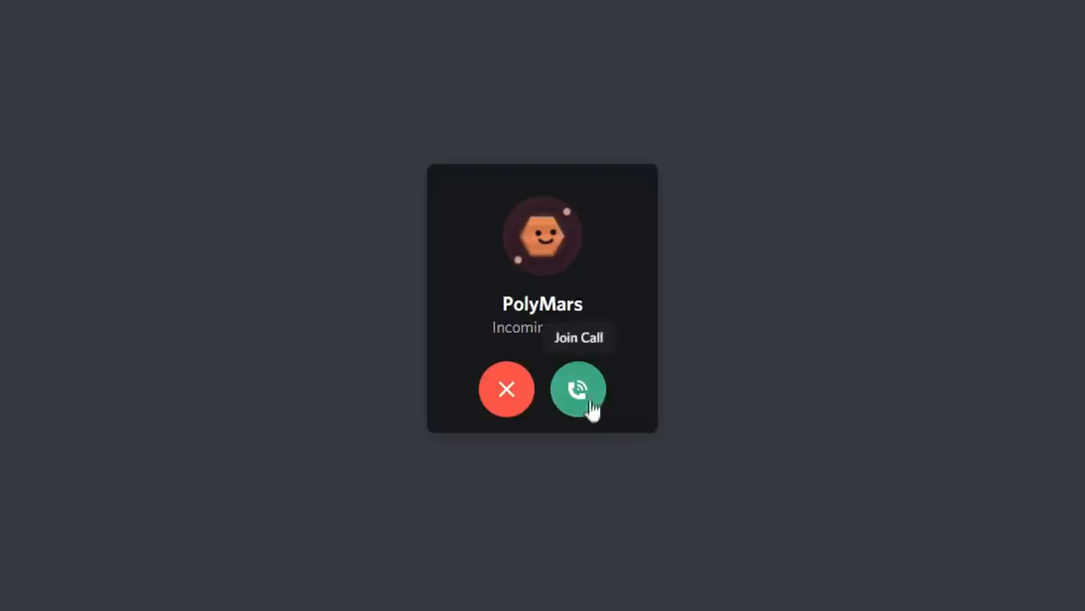
# Accept the incoming Discord call using the green Join Call button.
pyautogui.click(578, 388)
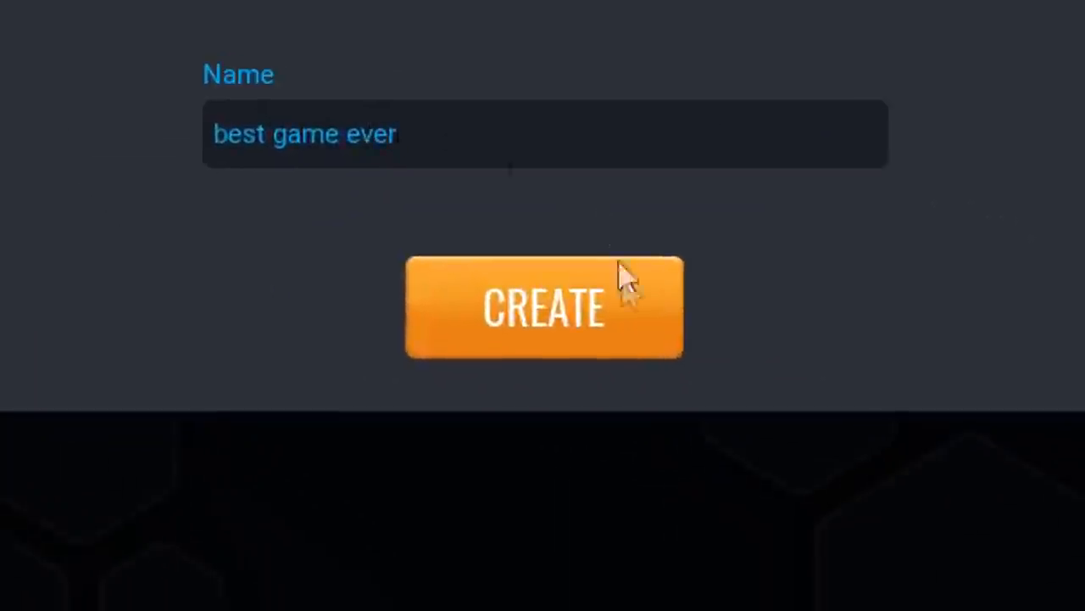
# Create the new Core game project named 'best game ever'.
pyautogui.click(543, 307)
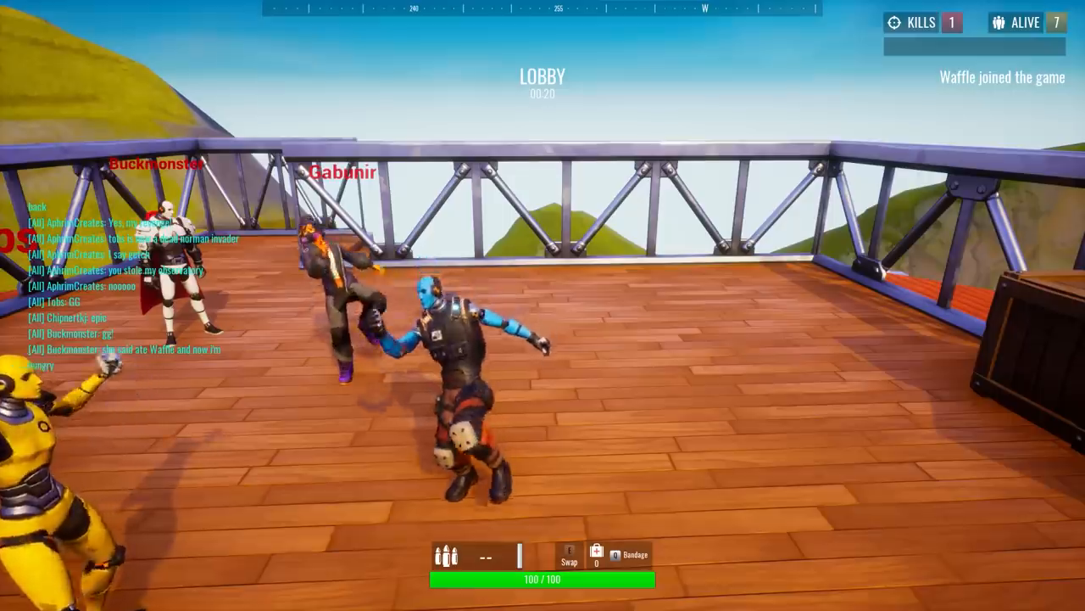